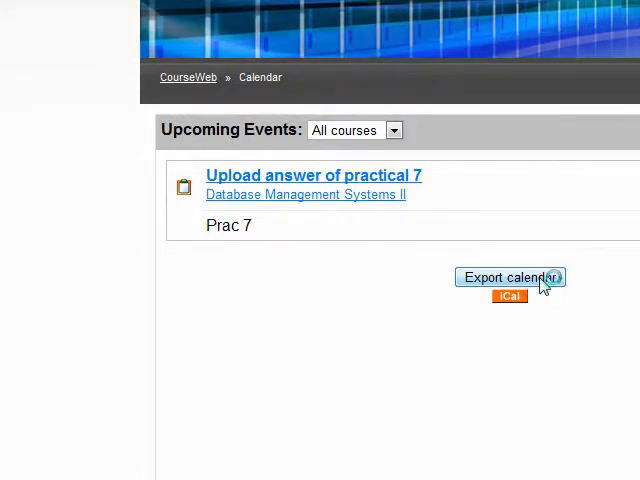
- Choose to export all calendar events for the recent and next 60 days
click(510, 277)
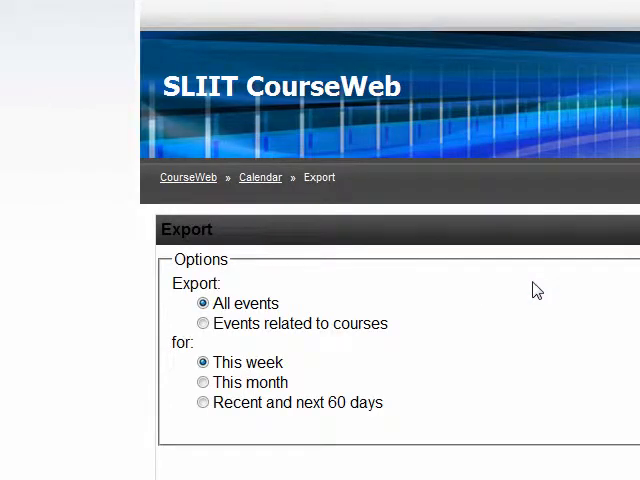
mouse_move(305, 287)
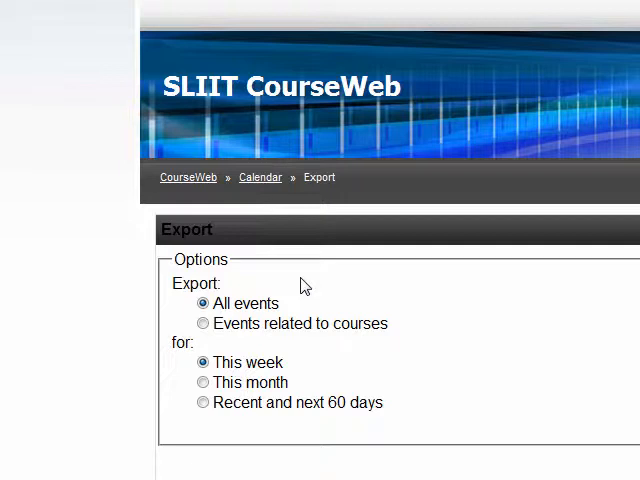
click(203, 402)
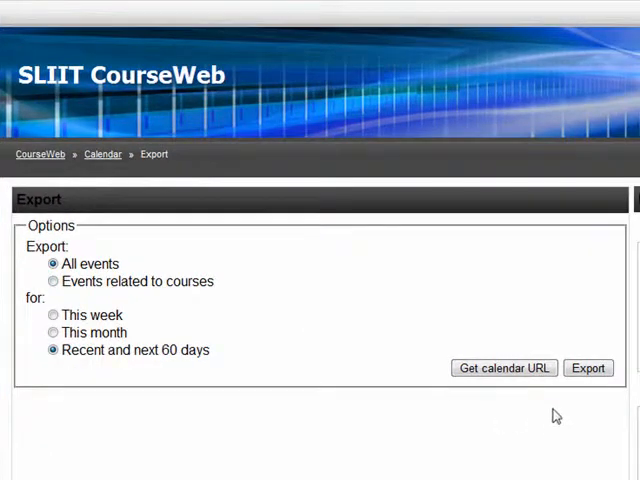
mouse_move(588, 368)
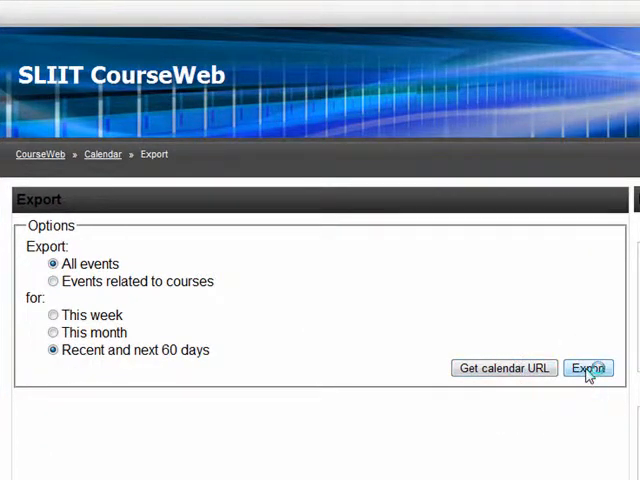
mouse_move(418, 328)
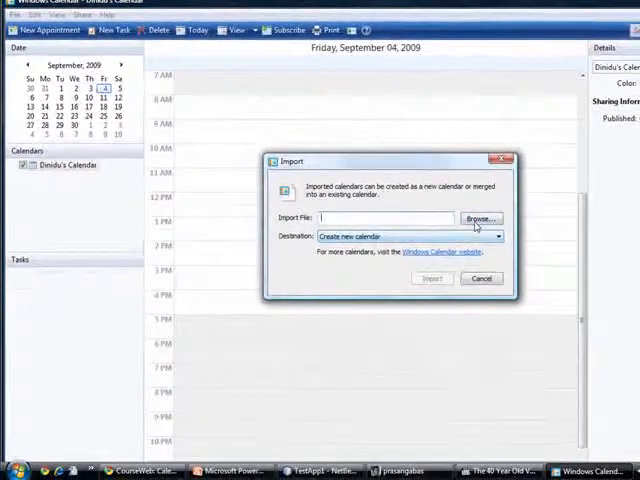
- Select icalexport (2).ics from Downloads as the file to import
click(479, 218)
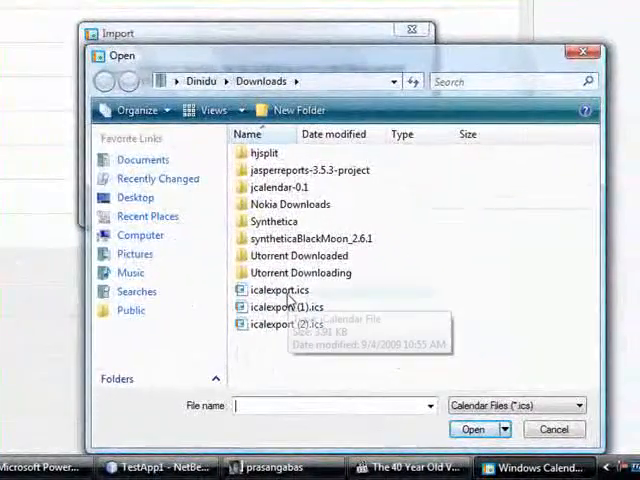
click(290, 324)
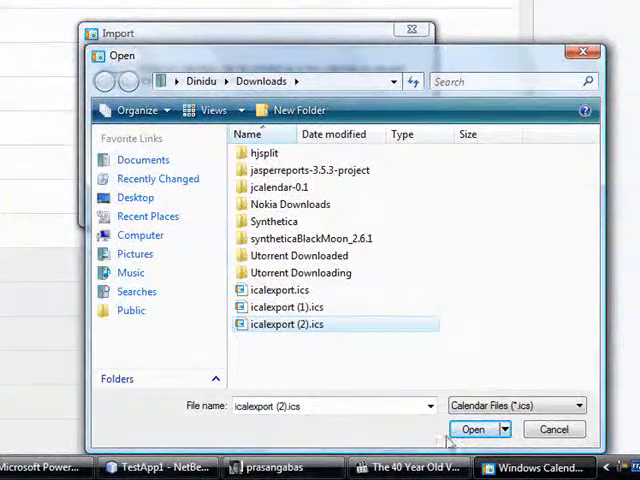
click(474, 428)
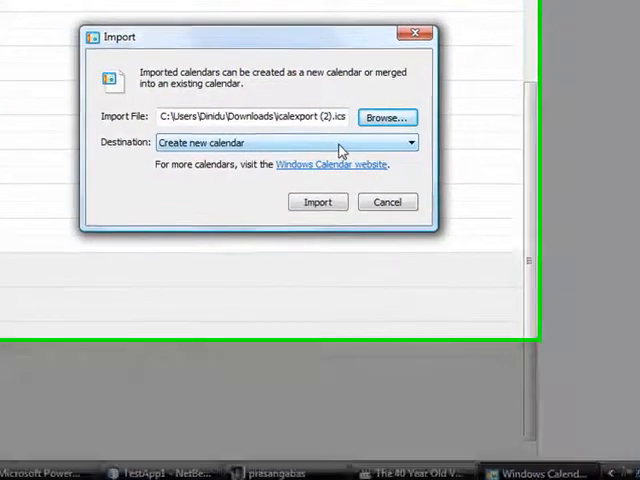
click(410, 142)
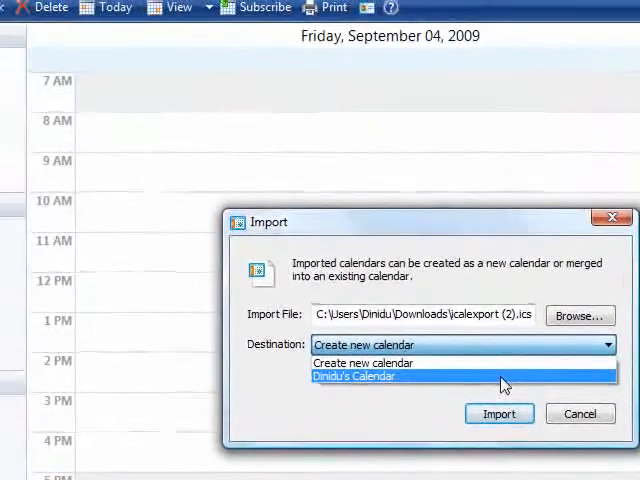
- Import the events into a newly created calendar, icalexport (2)
click(363, 363)
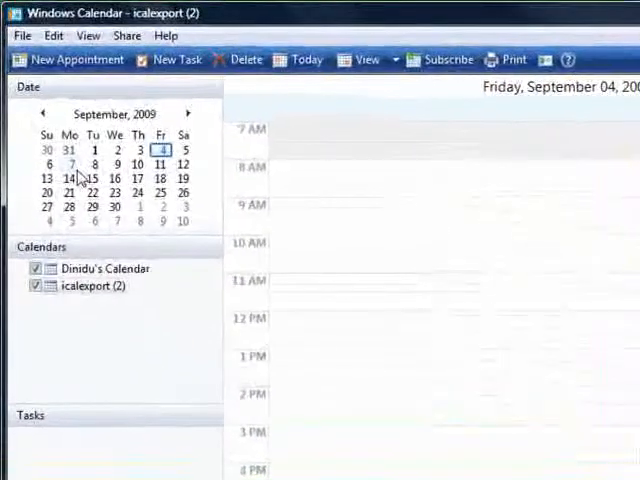
- Start renaming the imported icalexport (2) calendar from its right-click menu
click(69, 164)
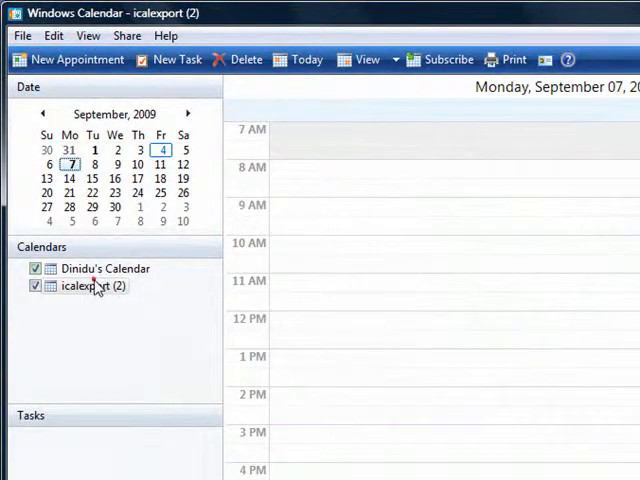
right_click(90, 286)
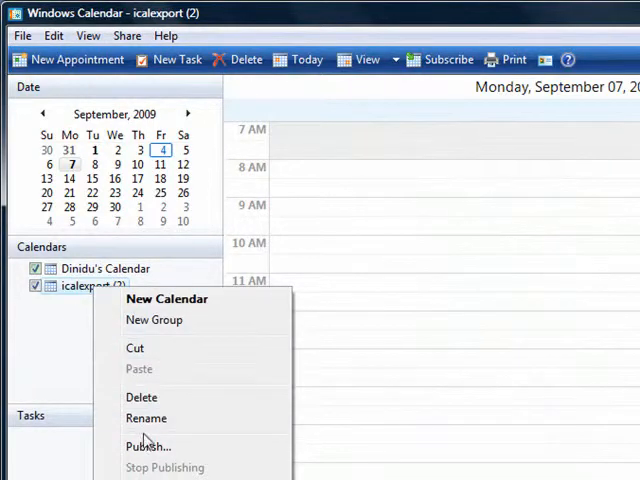
click(146, 418)
text(My calendar)
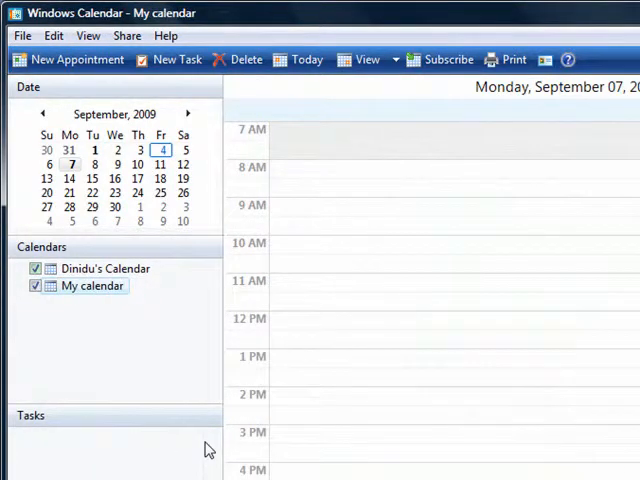
mouse_move(258, 245)
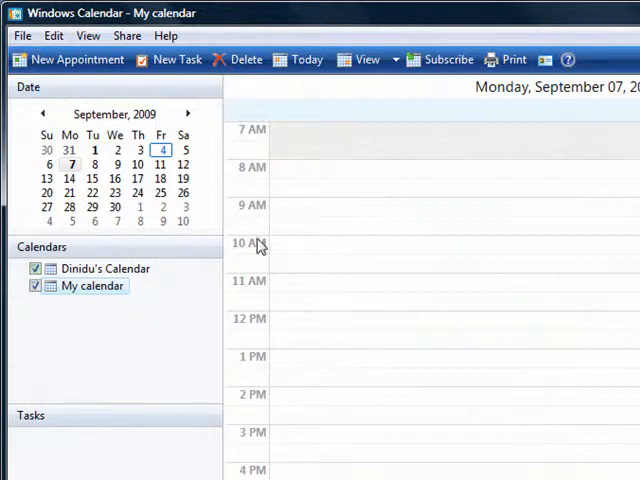